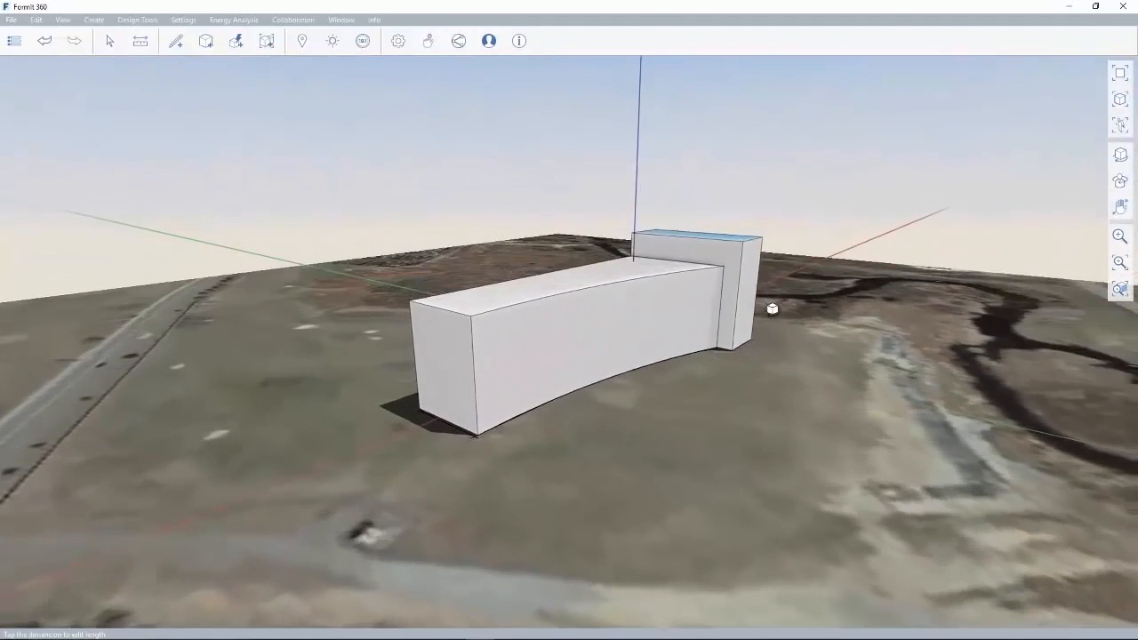
Begin sharing the massing model through a new collaboration session from the Collaboration menu.
{"action": "left_click", "coordinate": [291, 20]}
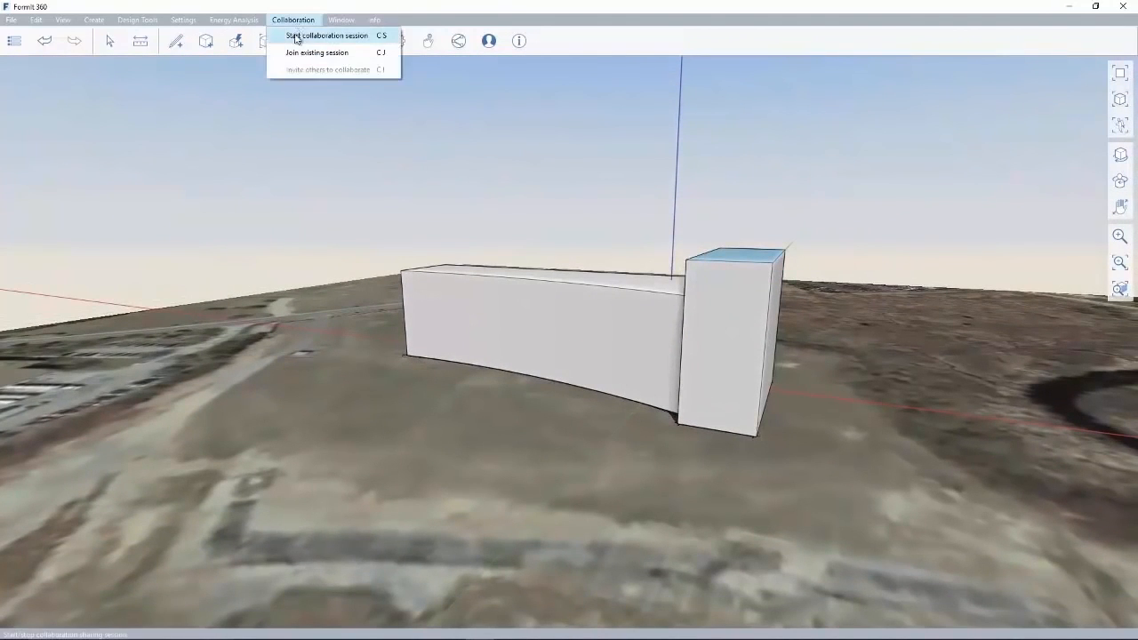
{"action": "left_click", "coordinate": [327, 35]}
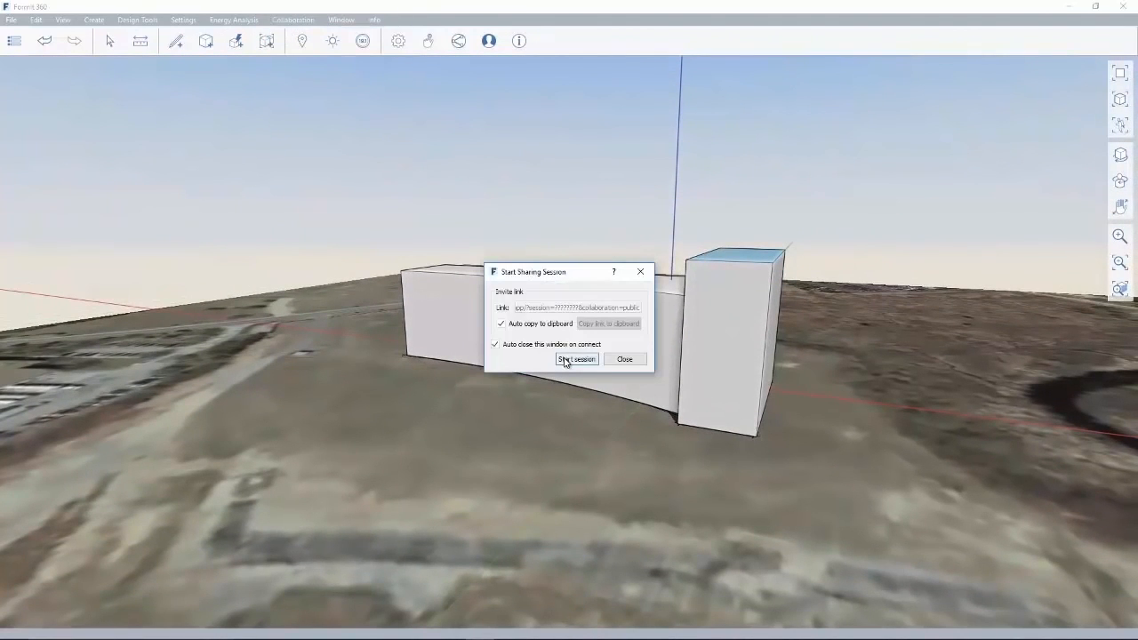
{"action": "left_click", "coordinate": [576, 359]}
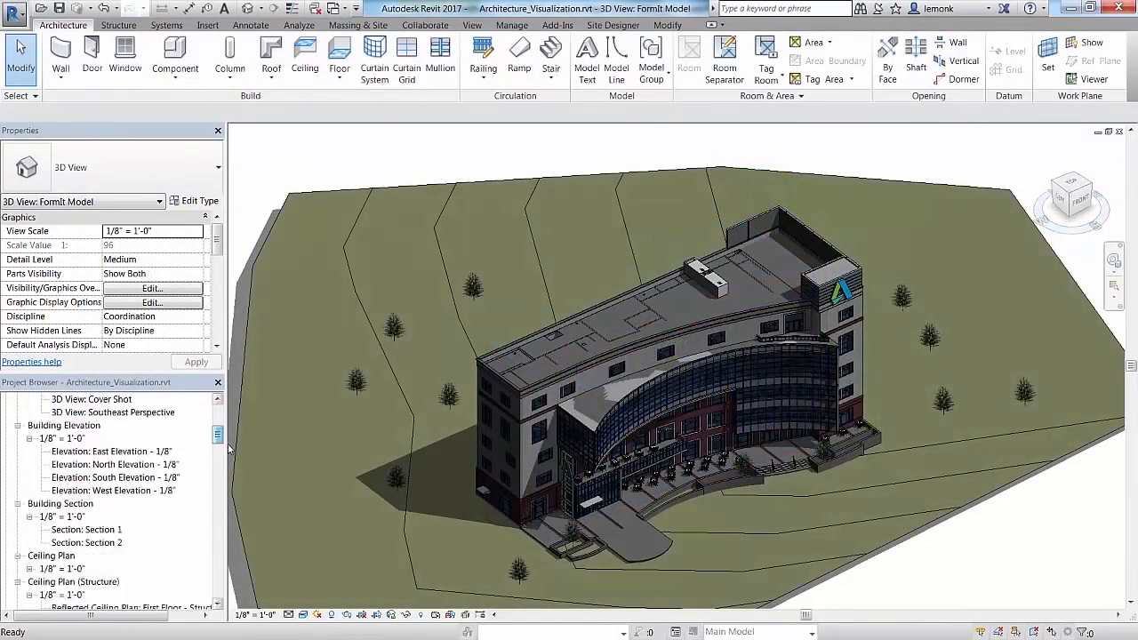
Bring up Floor Plan: First Floor Plan from the Working Plan views in the Project Browser.
{"action": "scroll", "scroll_direction": "down", "scroll_amount": 3}
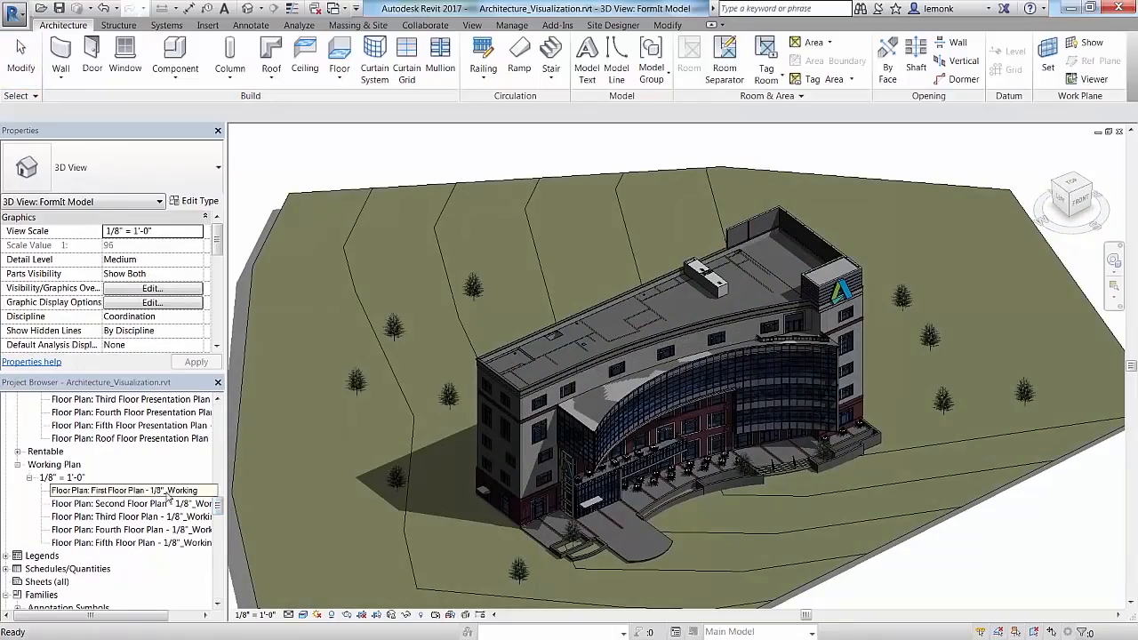
{"action": "double_click", "coordinate": [126, 490]}
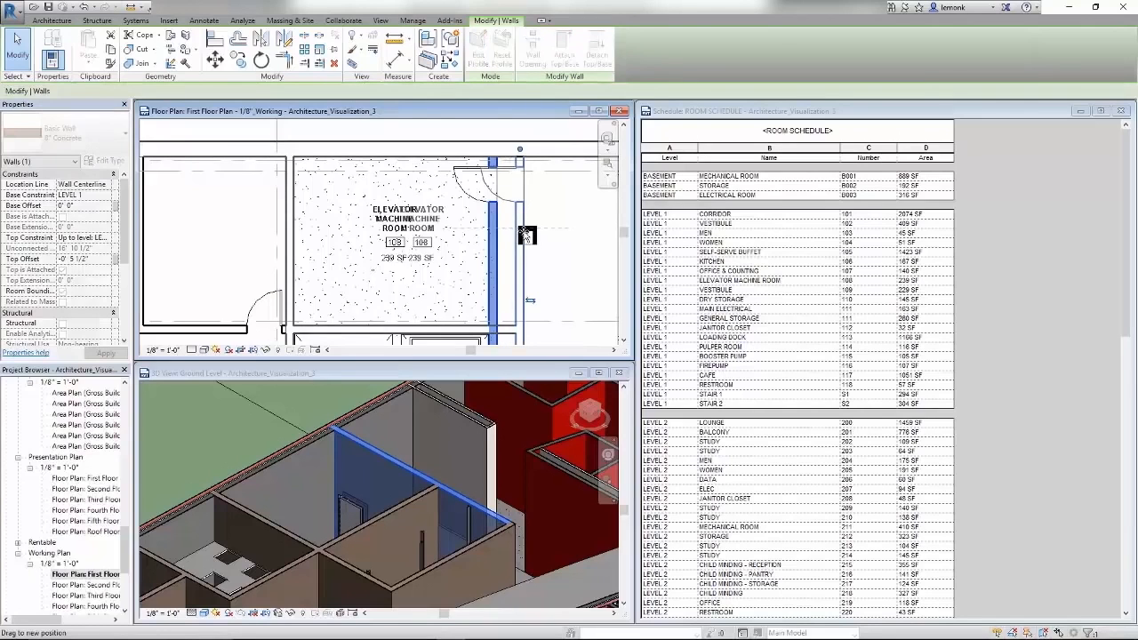
Reposition the elevator machine room wall and rename the room ELEVATOR MECH., updating the schedule.
{"action": "left_click", "coordinate": [519, 235]}
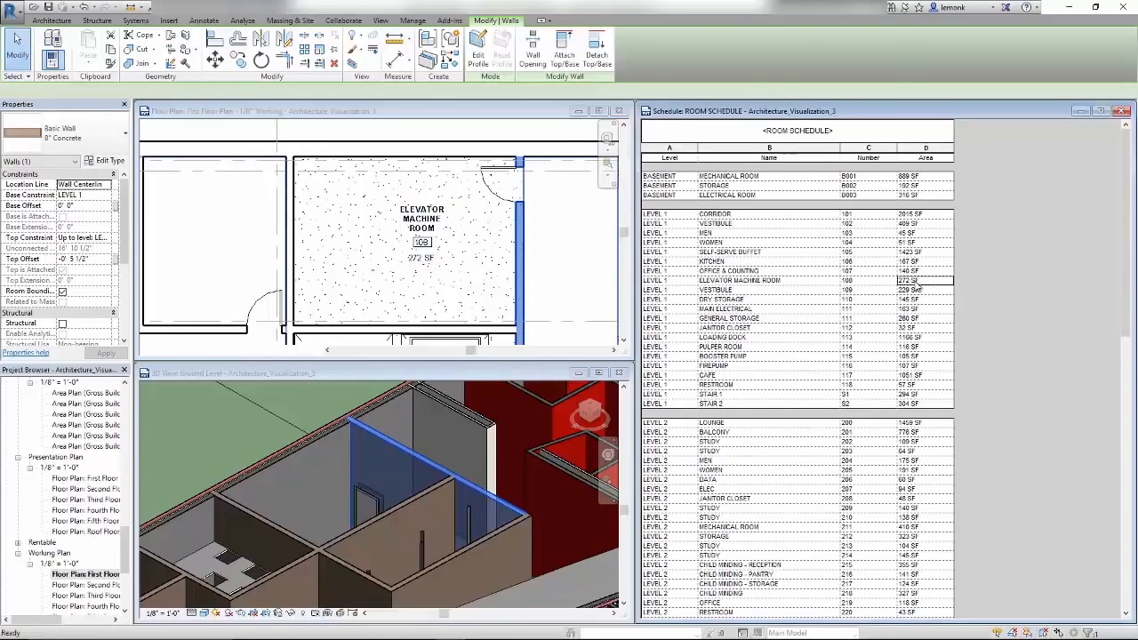
{"action": "left_click", "coordinate": [739, 281]}
{"action": "type", "text": "ECH."}
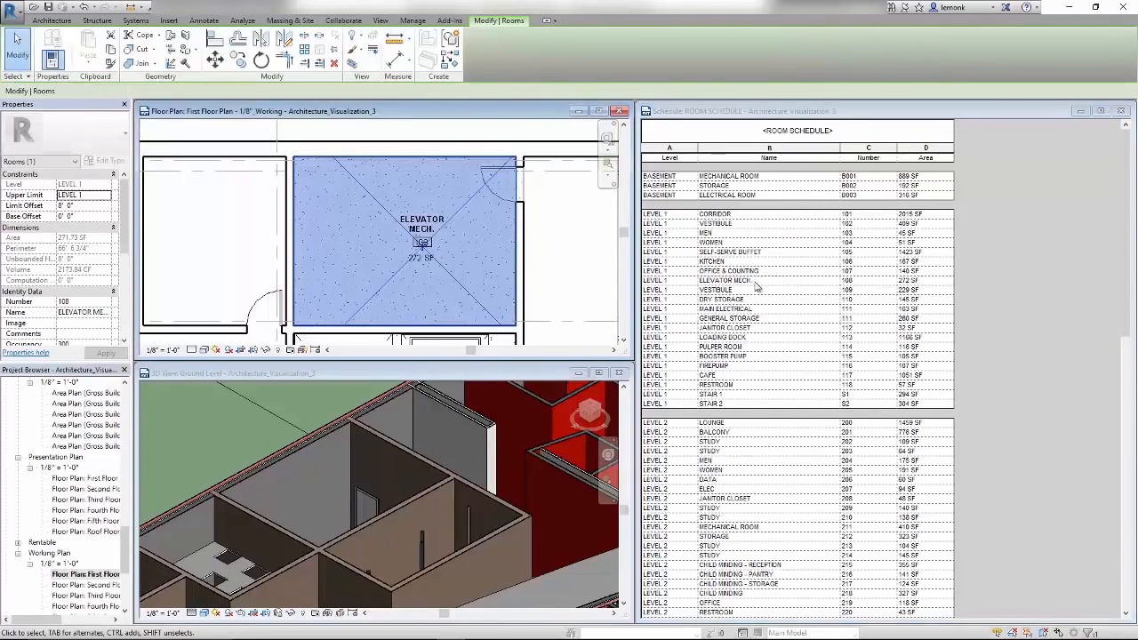
{"action": "left_click", "coordinate": [16, 19]}
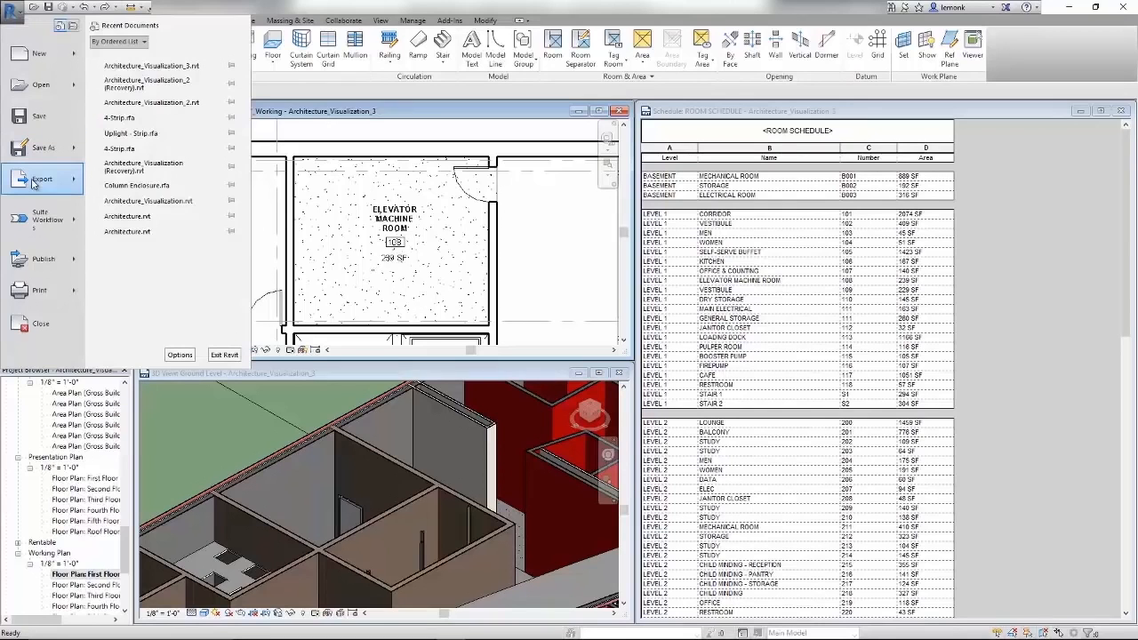
Start a DWG export of the floor plan and review the DWG export setup settings.
{"action": "left_click", "coordinate": [43, 178]}
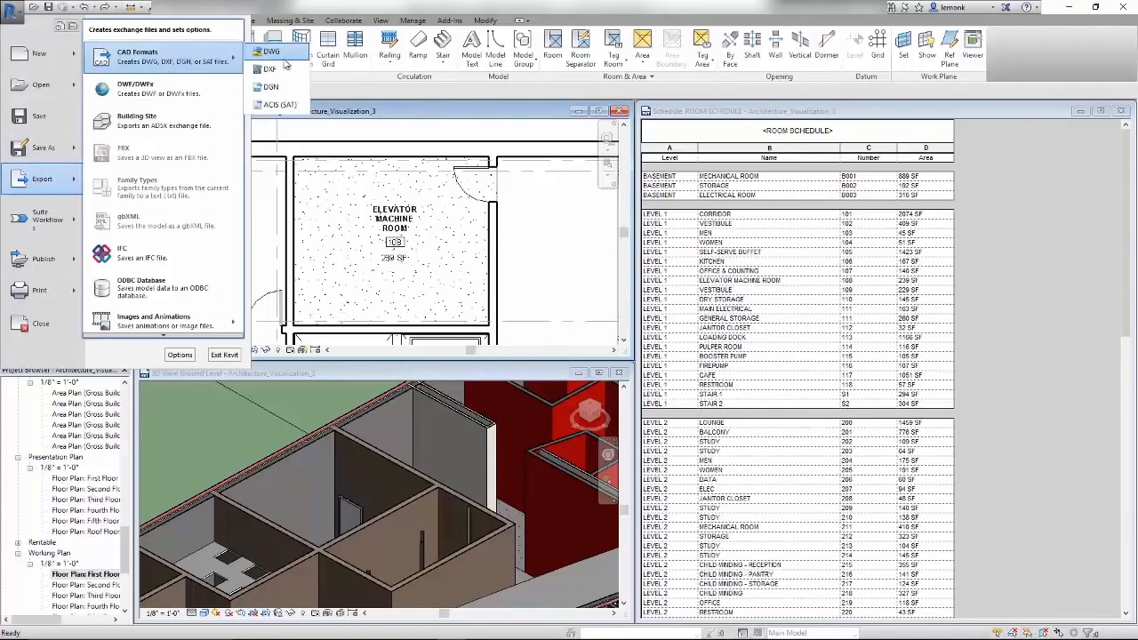
{"action": "left_click", "coordinate": [274, 50]}
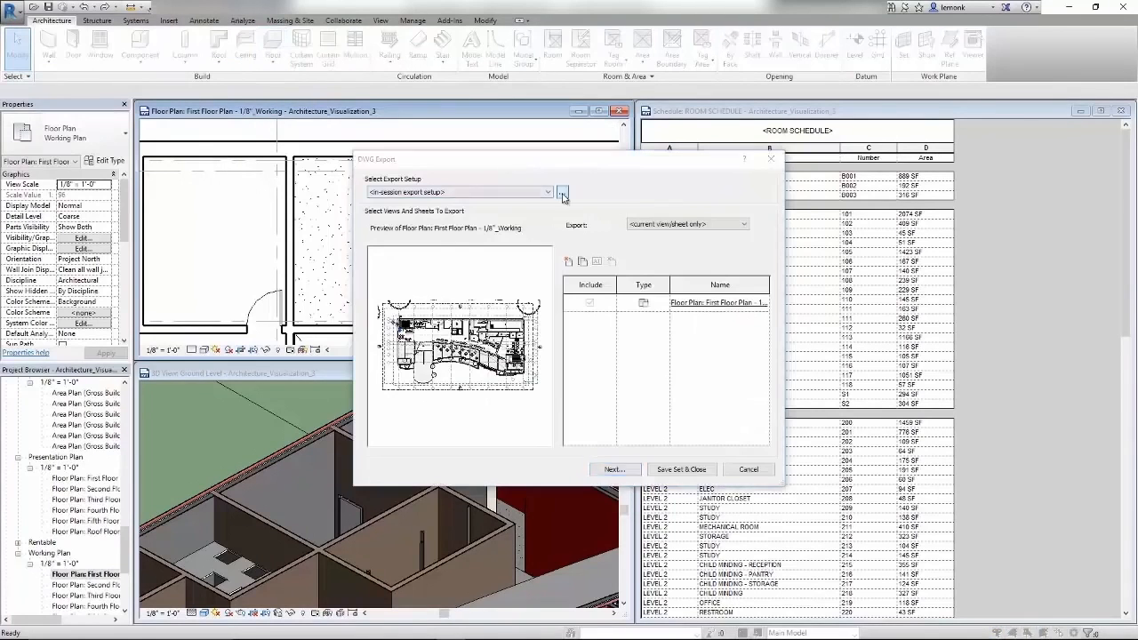
{"action": "left_click", "coordinate": [562, 192]}
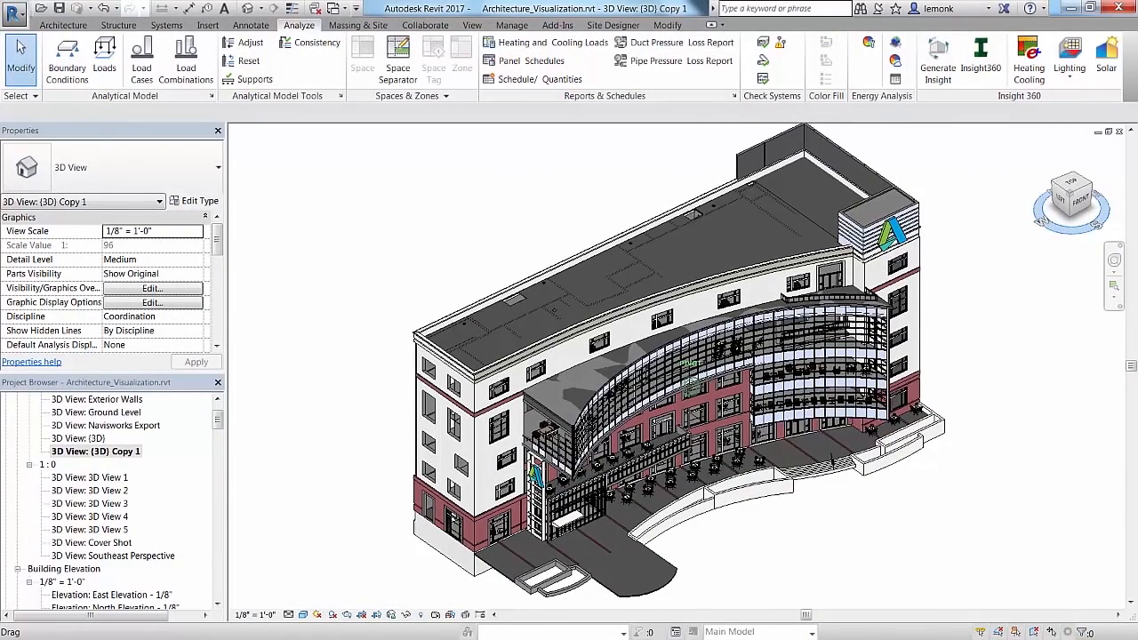
Launch Insight 360 energy analysis of the building from the Analyze tab.
{"action": "left_click", "coordinate": [936, 55]}
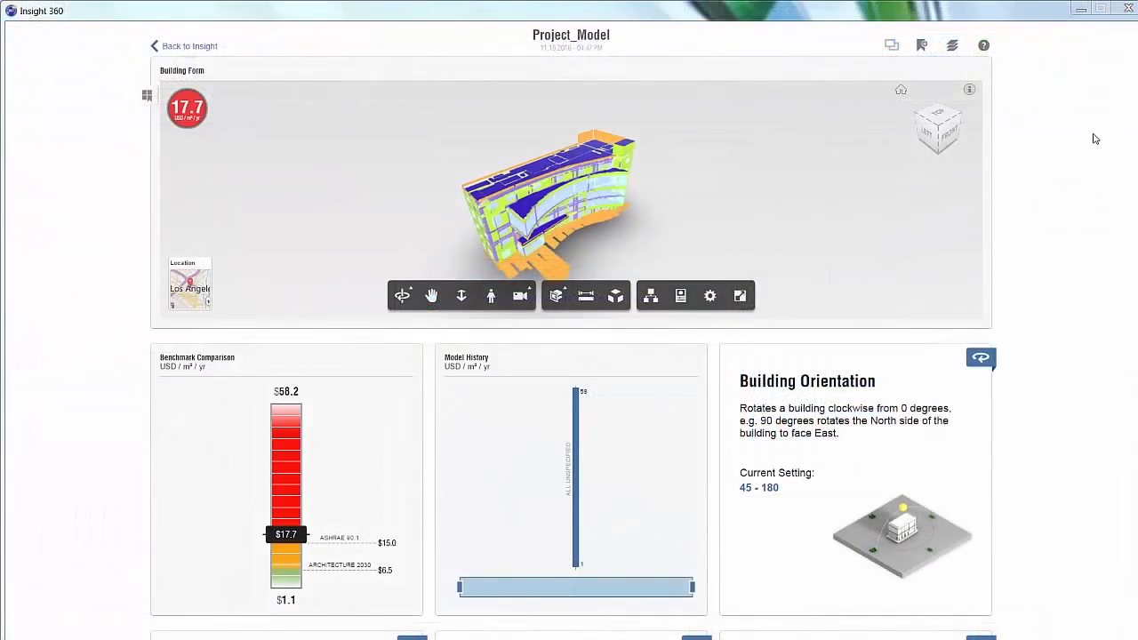
Review the dashboard and adjust the HVAC setting range on its efficiency card.
{"action": "scroll", "scroll_direction": "down", "scroll_amount": 3}
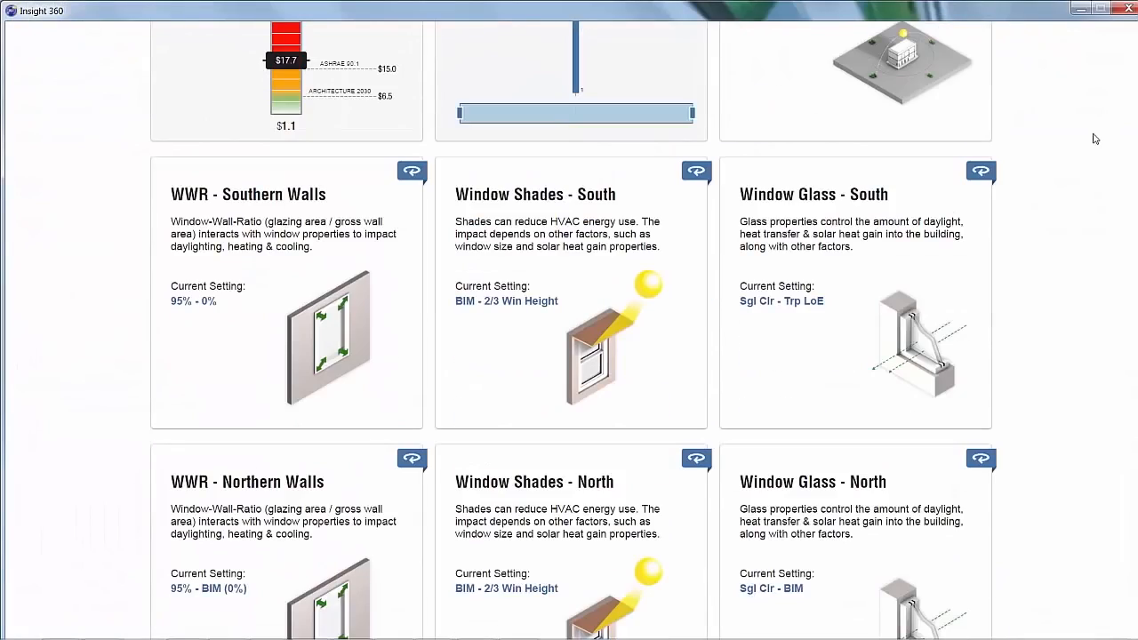
{"action": "scroll", "scroll_direction": "down", "scroll_amount": 3}
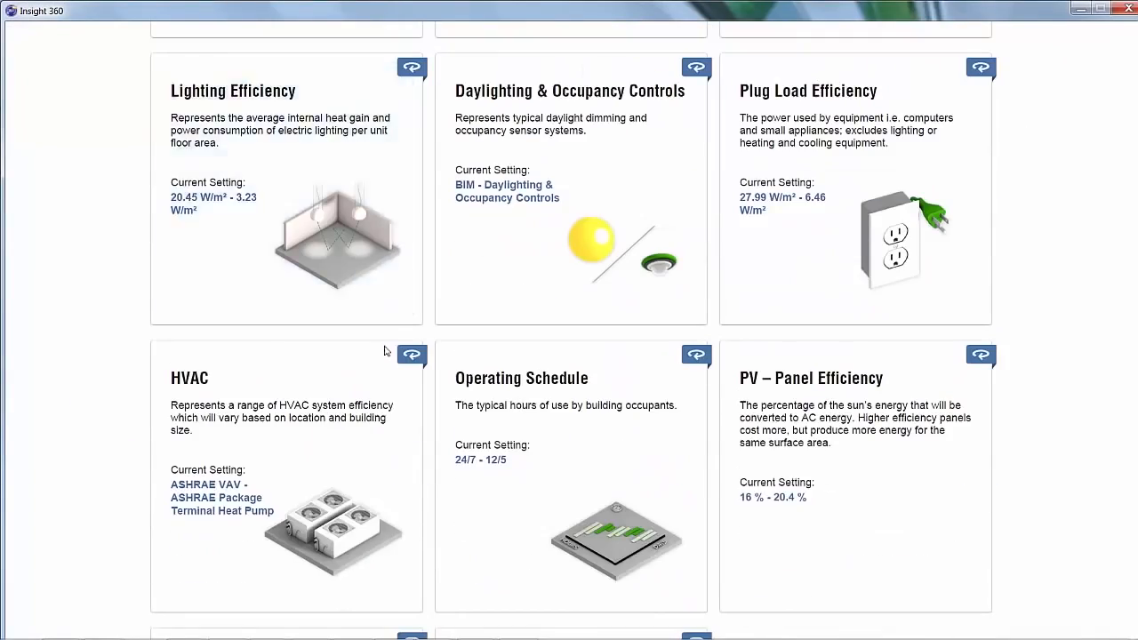
{"action": "left_click", "coordinate": [410, 353]}
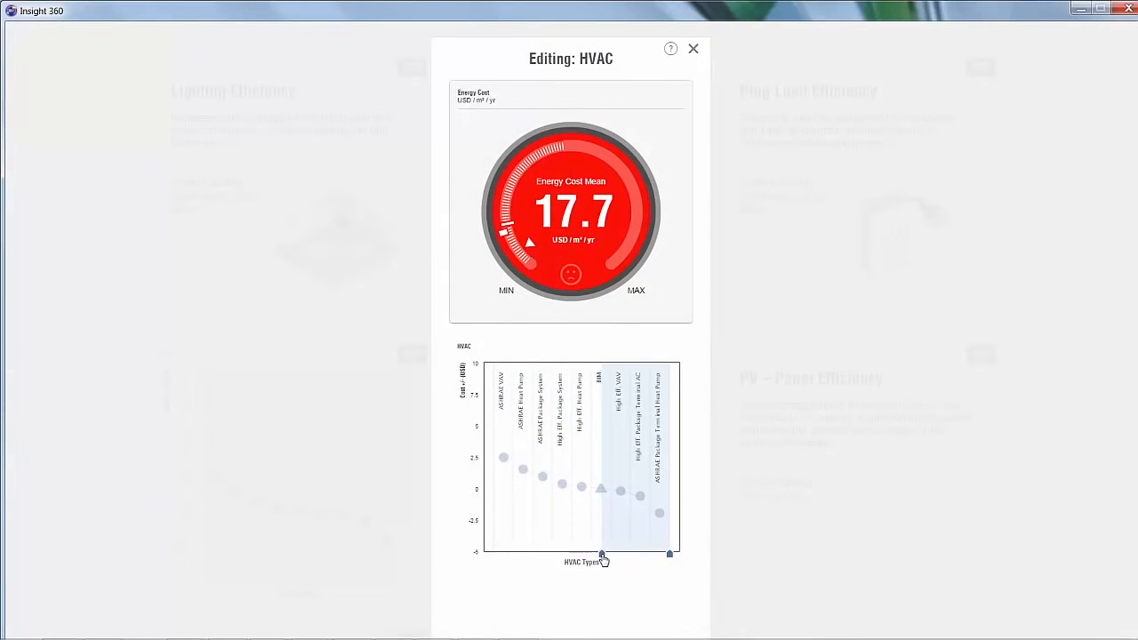
{"action": "left_click", "coordinate": [693, 50]}
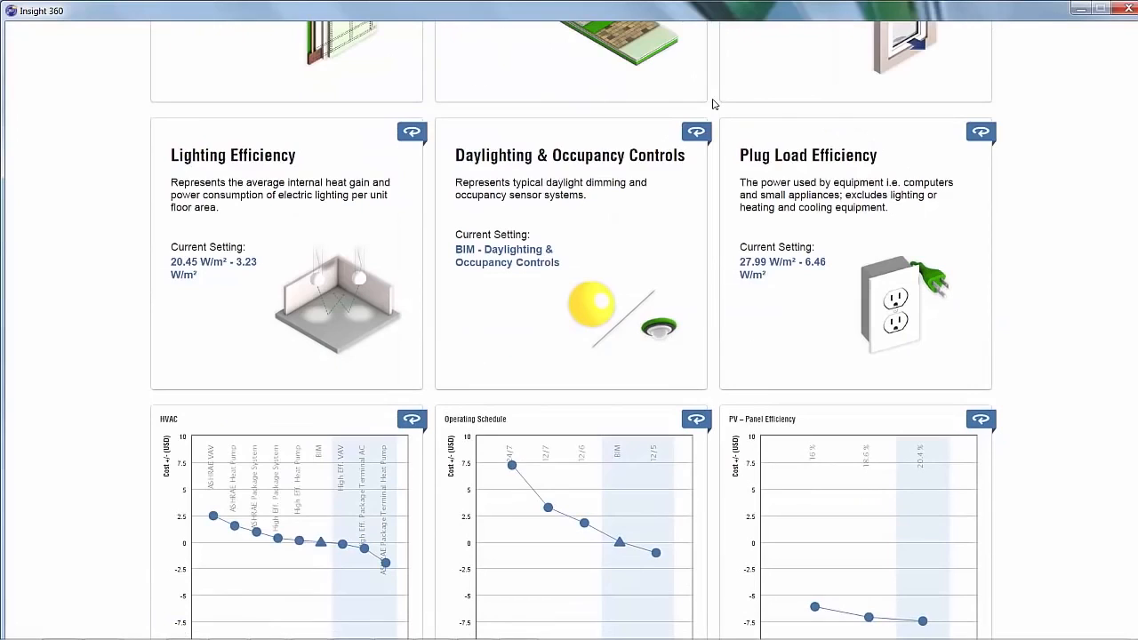
Tune the Lighting Efficiency range to lower the energy cost mean, then return to Revit's export options.
{"action": "left_click", "coordinate": [413, 131]}
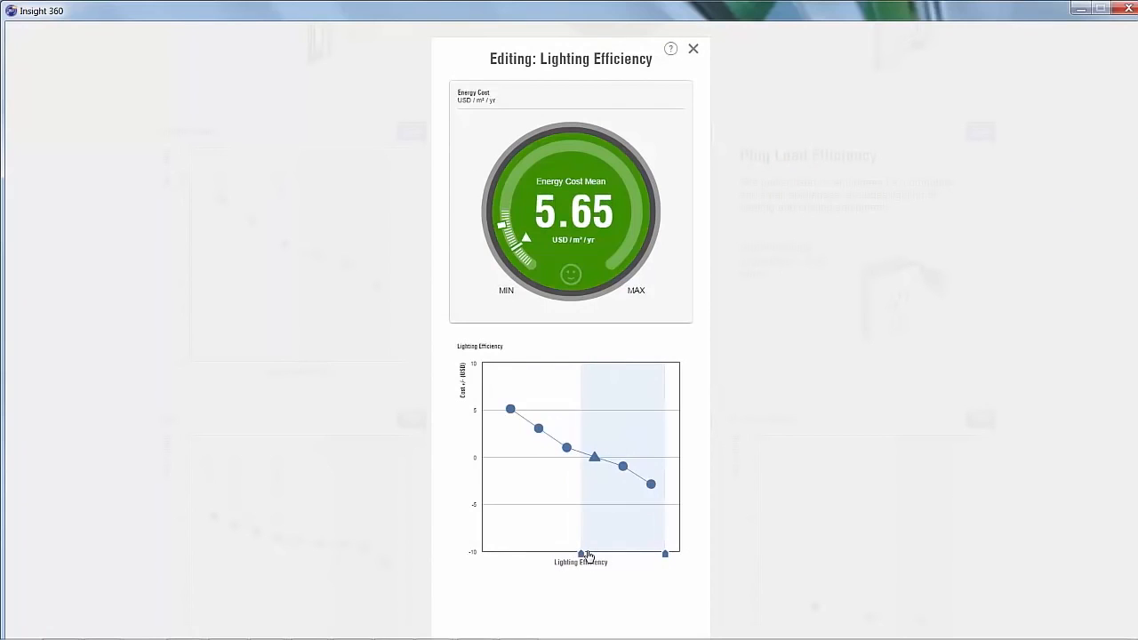
{"action": "left_click", "coordinate": [693, 49]}
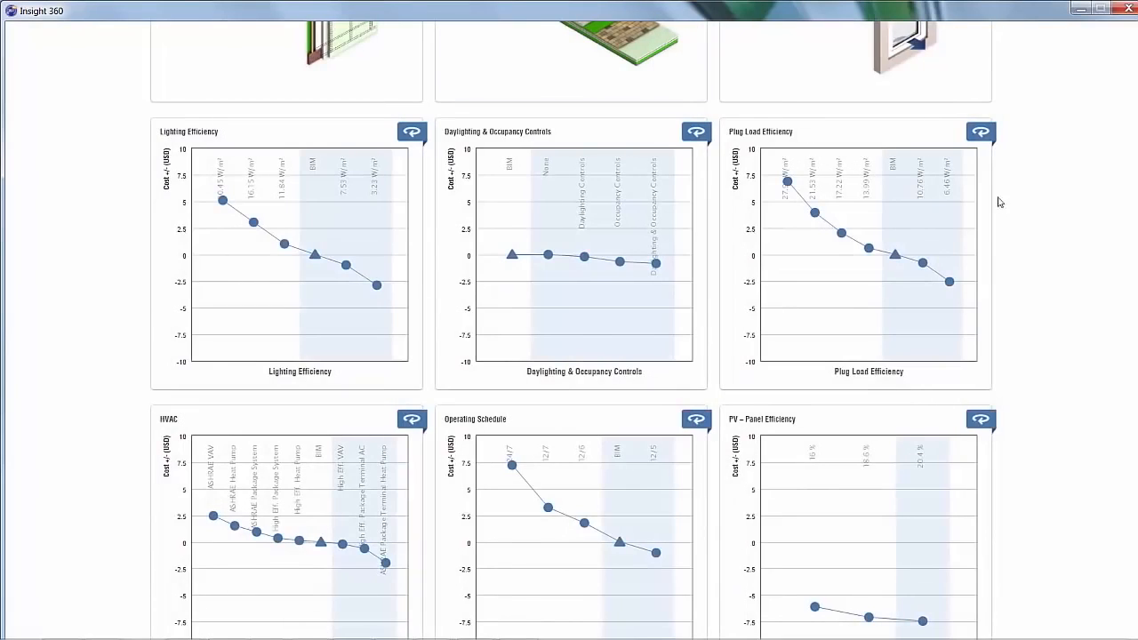
{"action": "scroll", "scroll_direction": "down", "scroll_amount": 3}
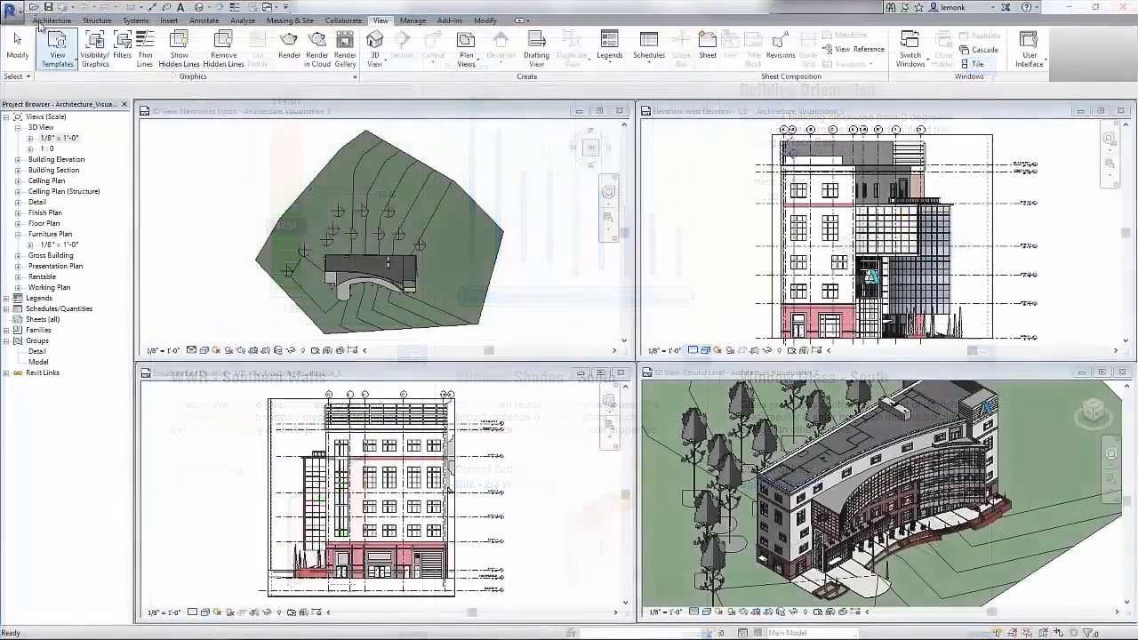
{"action": "left_click", "coordinate": [12, 21]}
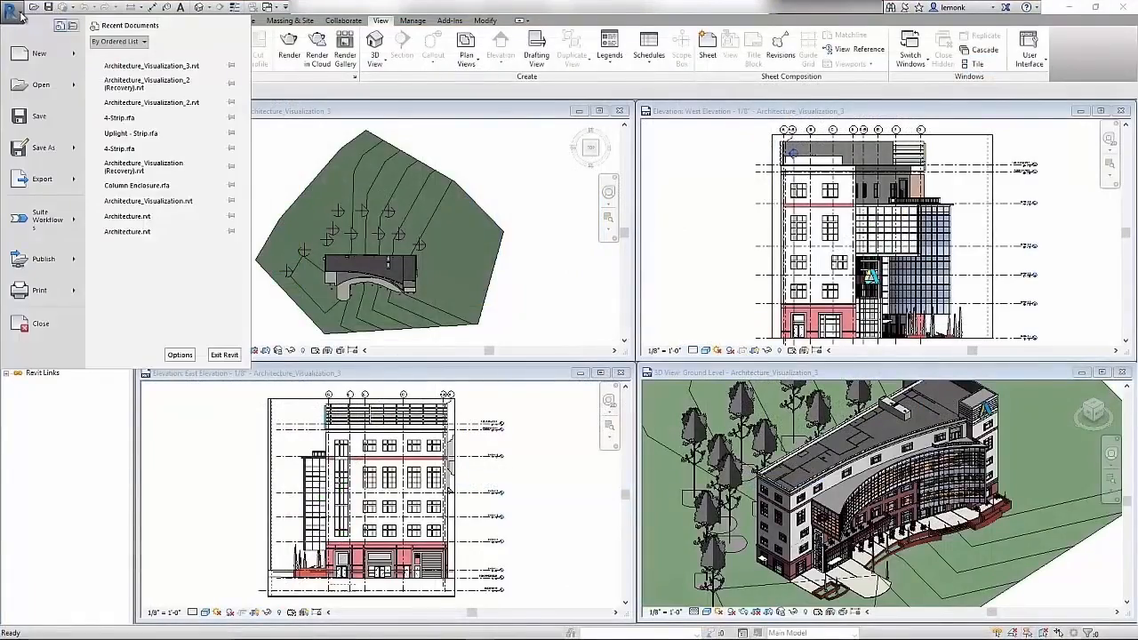
{"action": "left_click", "coordinate": [42, 178]}
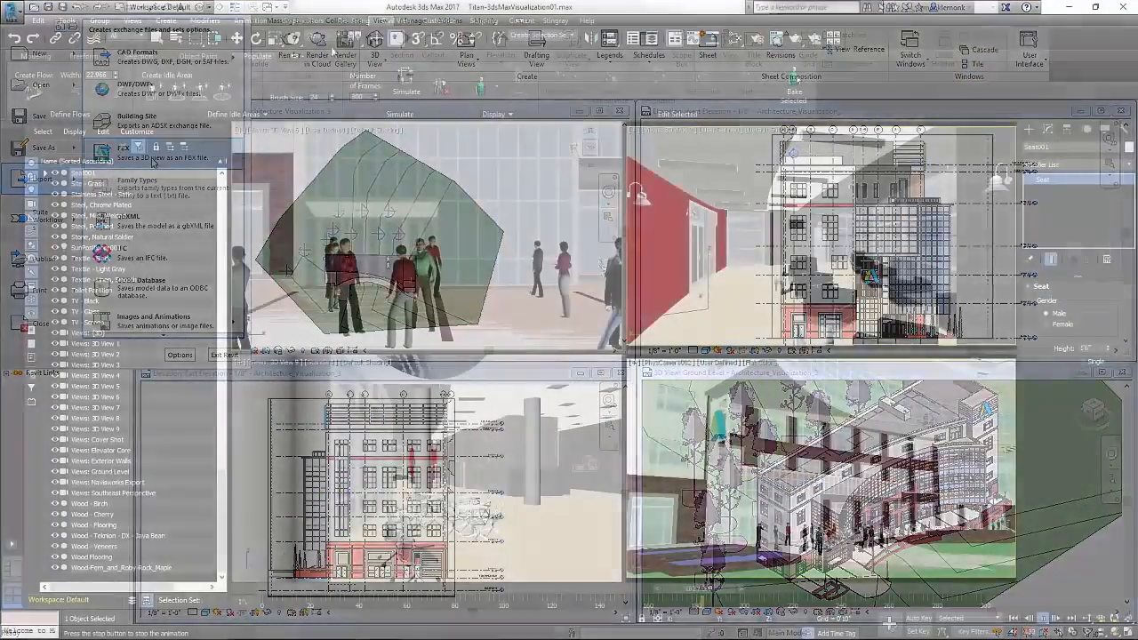
Start the Walkthrough Assistant from the 3ds Max Animation menu.
{"action": "left_click", "coordinate": [249, 20]}
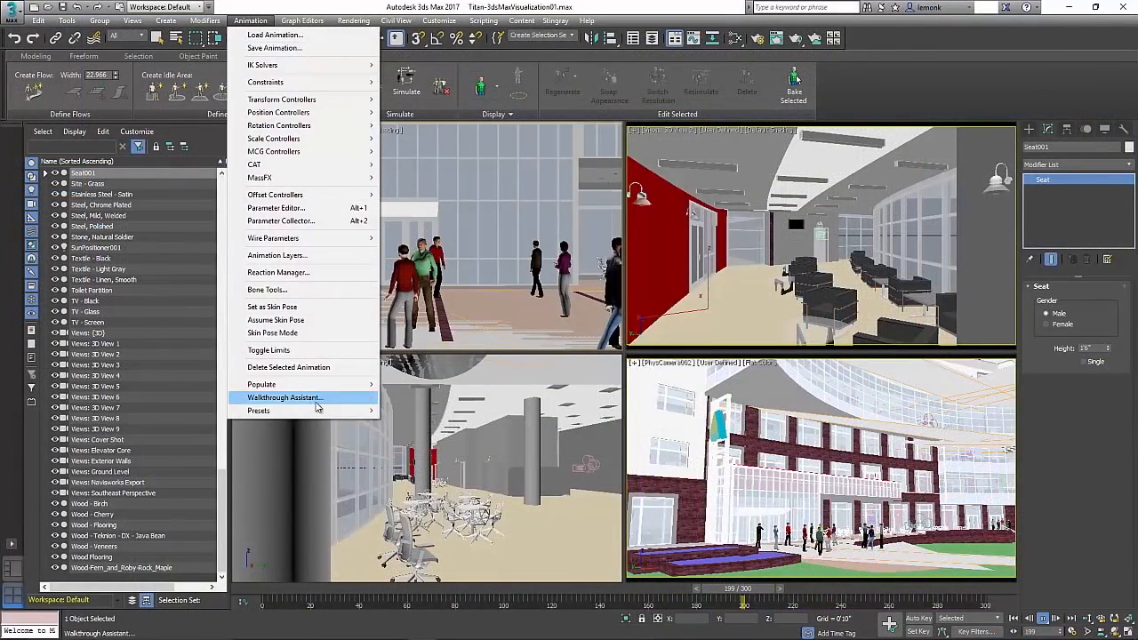
{"action": "left_click", "coordinate": [285, 398]}
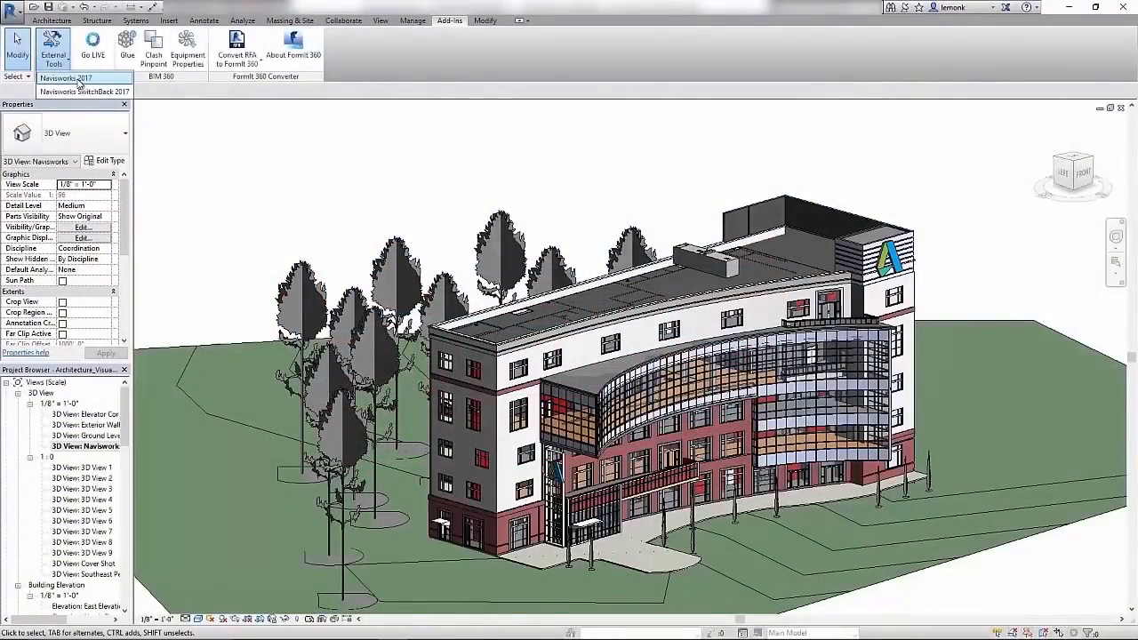
Send the model to Navisworks and show the Selection Tree and Clash Detective for a clash test.
{"action": "left_click", "coordinate": [68, 78]}
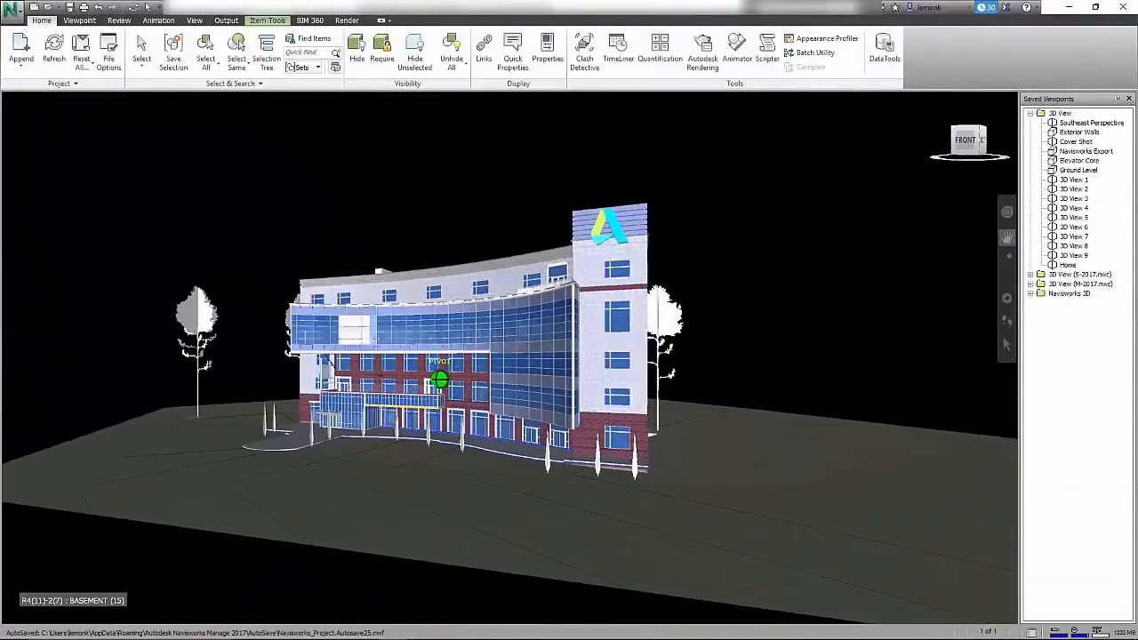
{"action": "left_click", "coordinate": [267, 49]}
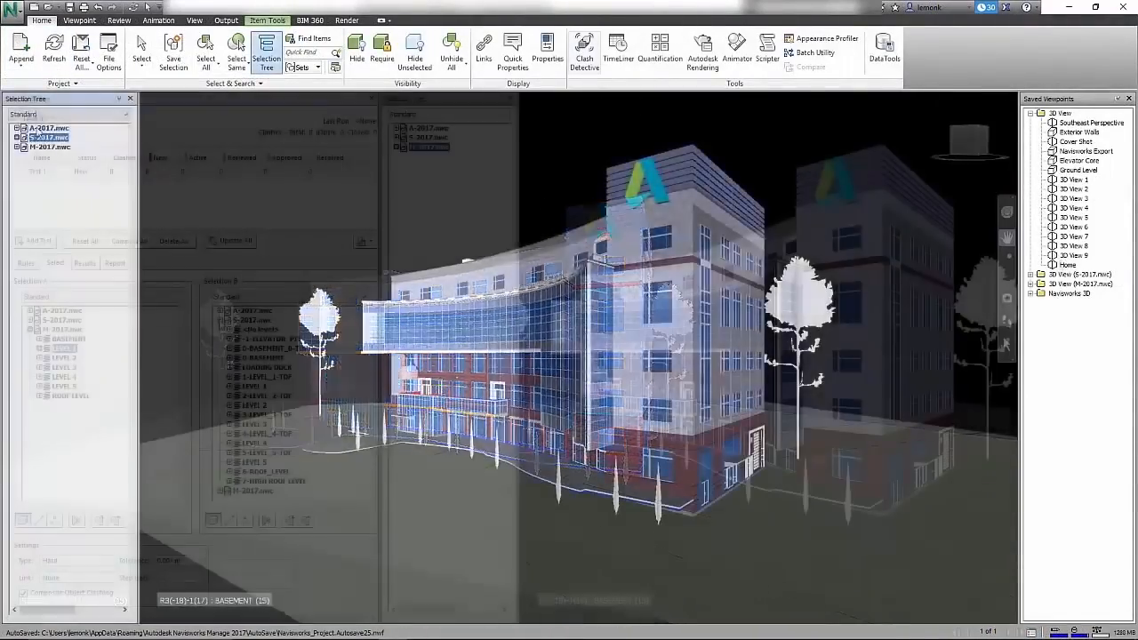
{"action": "left_click", "coordinate": [583, 50]}
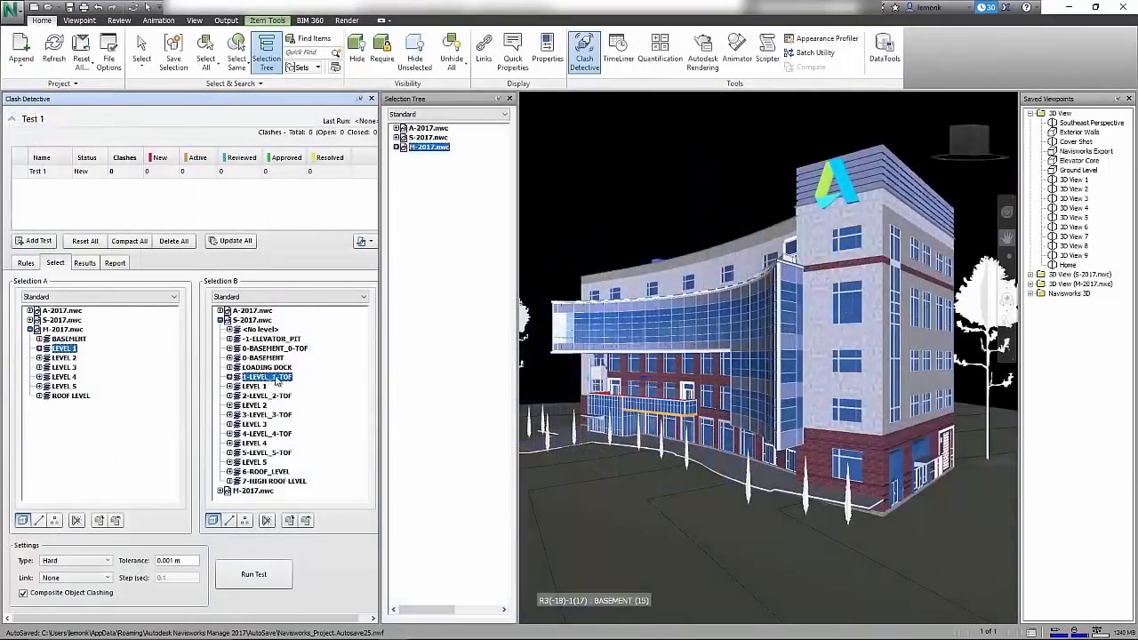